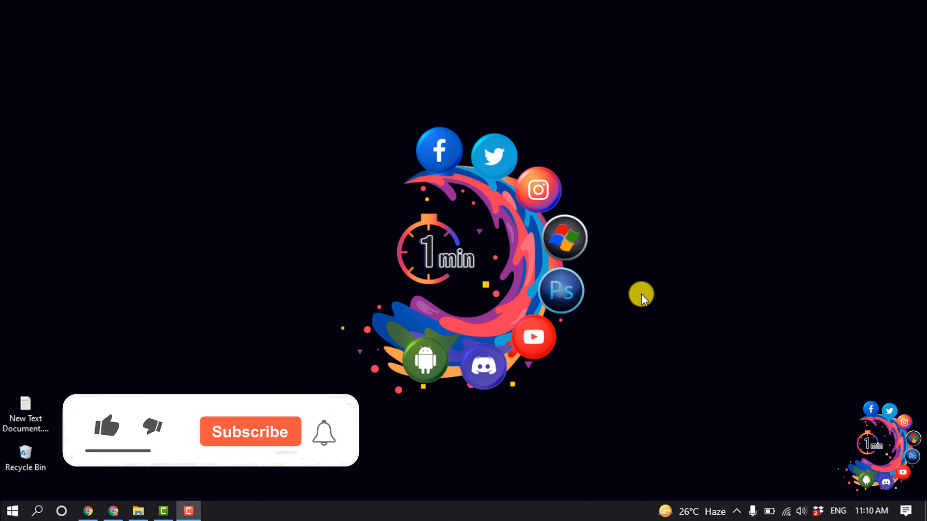
Start a new Gmail message addressed to the suggested Yahoo Mail recipient
click(106, 427)
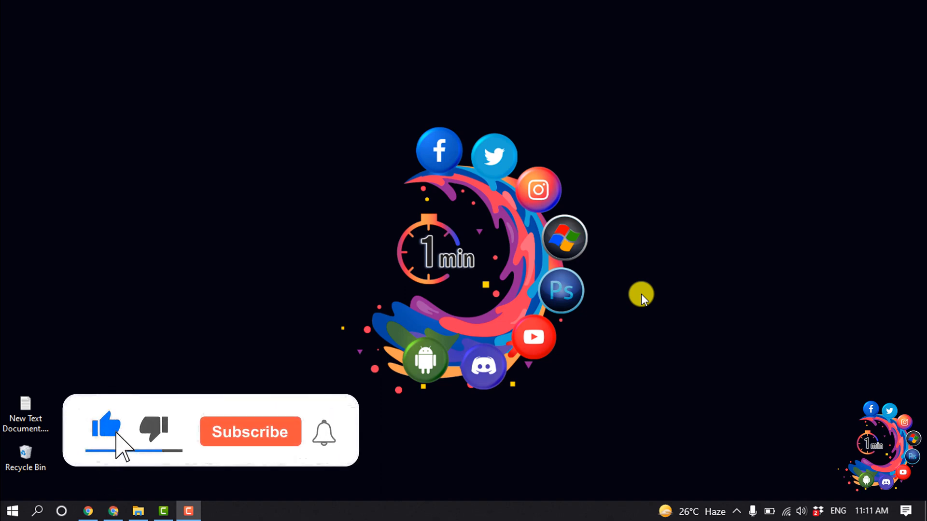
click(249, 431)
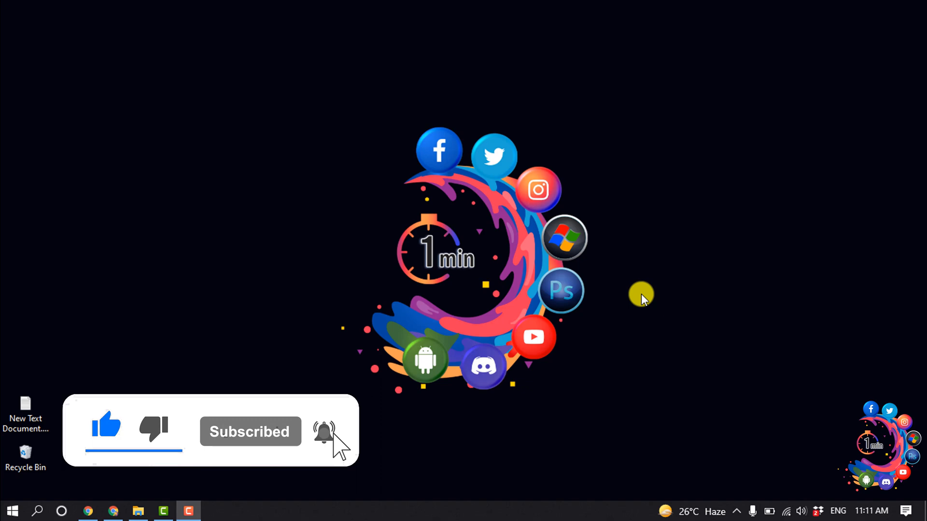
click(87, 511)
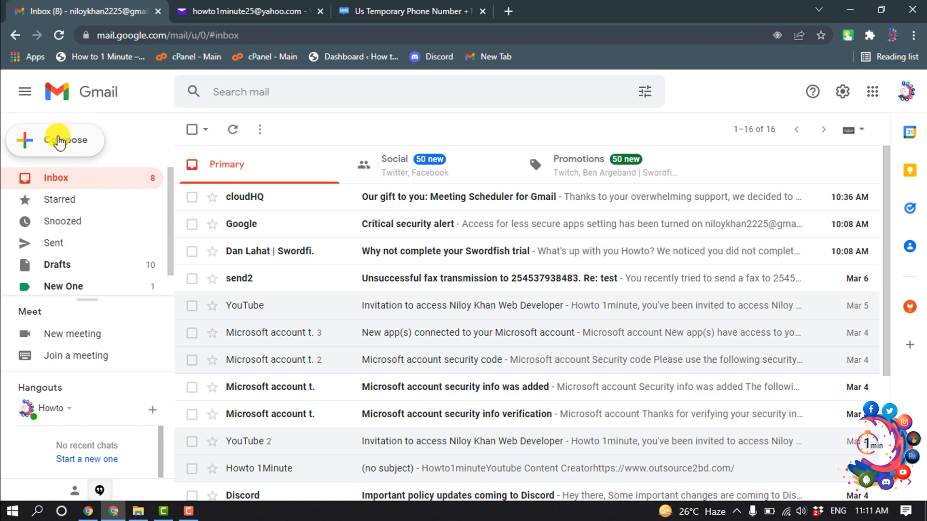
click(242, 12)
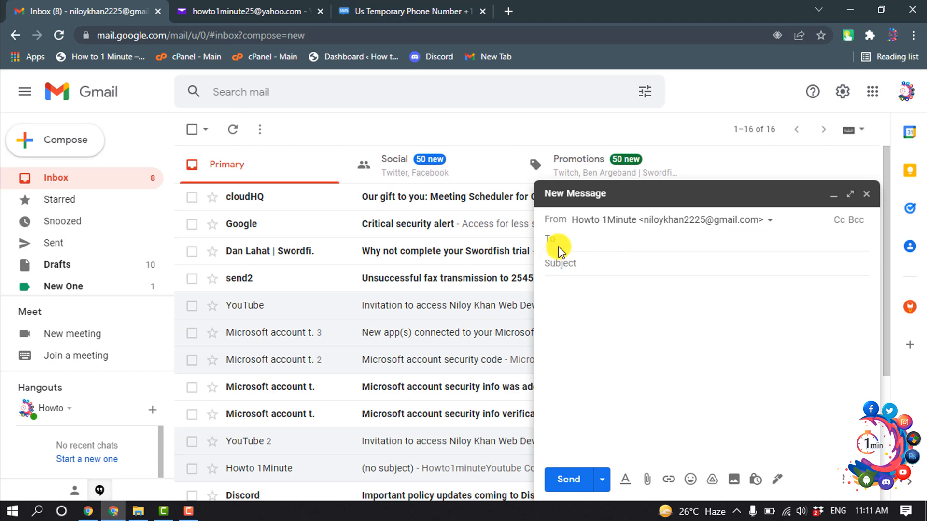
text(how)
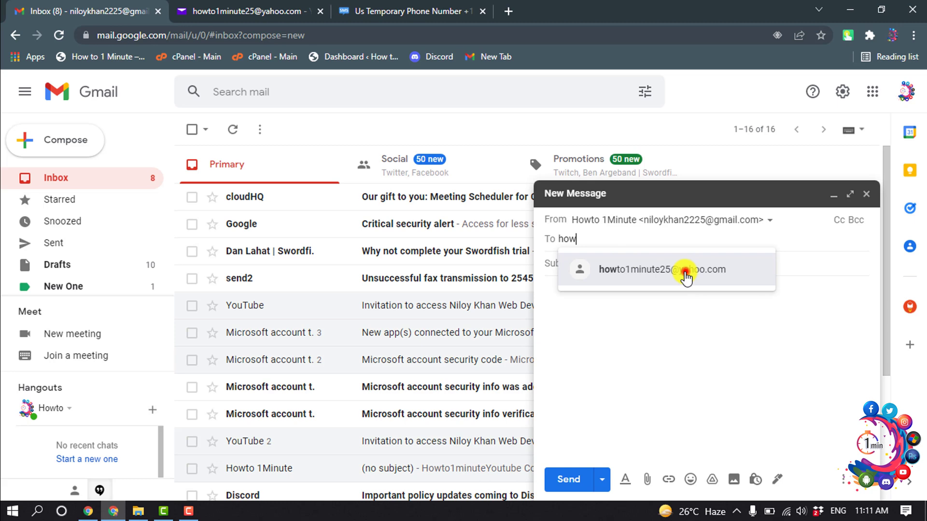
click(662, 269)
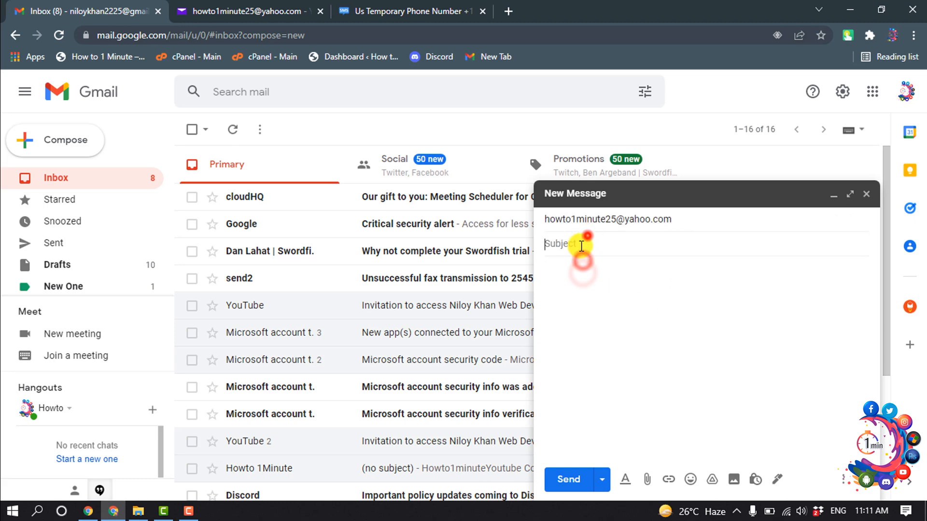
Give the message subject 'encrypted' and body 'This is encrypted email!'
text(encry)
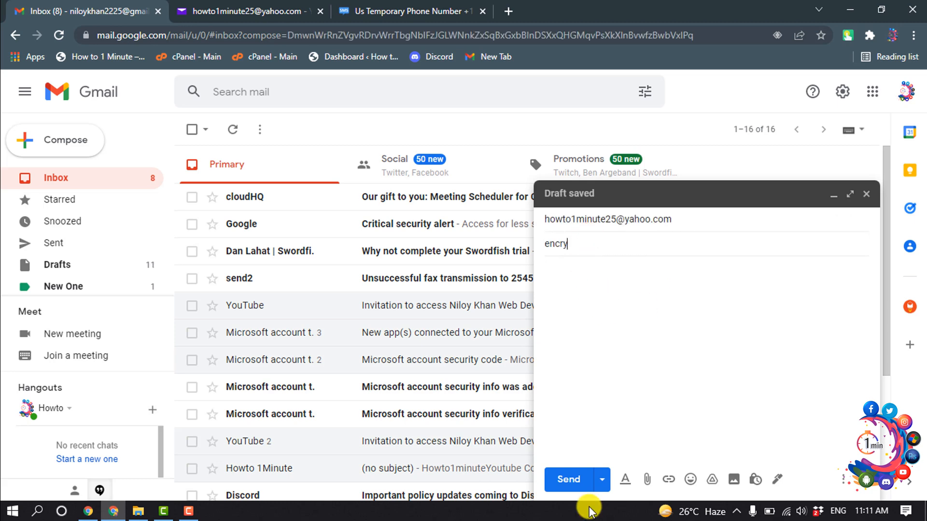
text(pted)
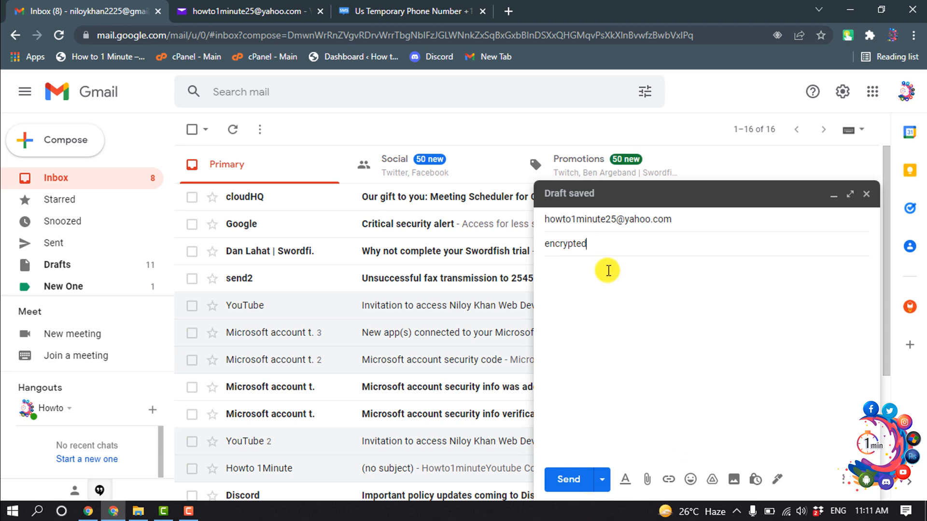
text(This i)
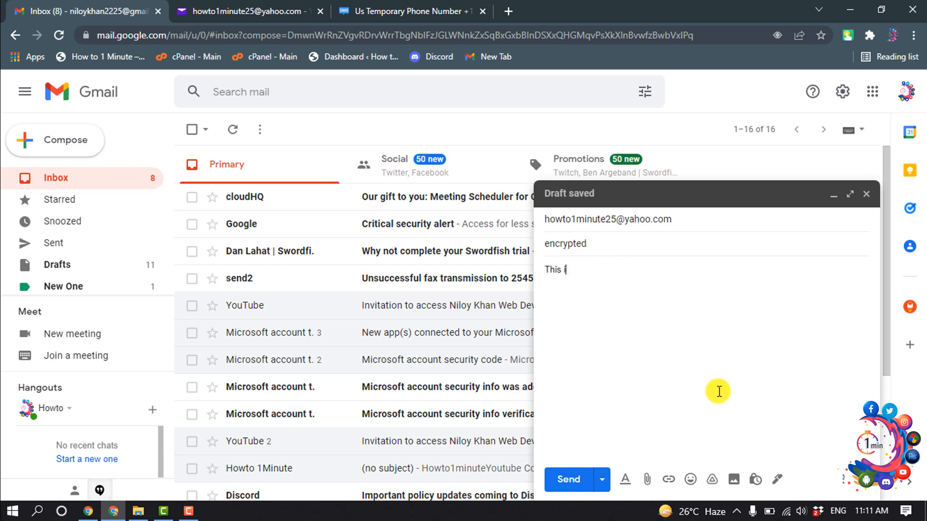
text(s encrypted email!)
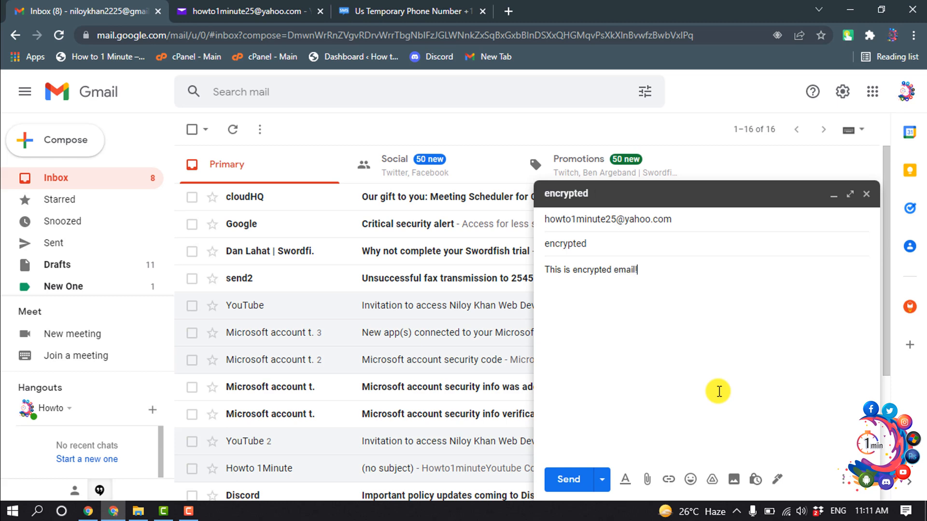
mouse_move(755, 480)
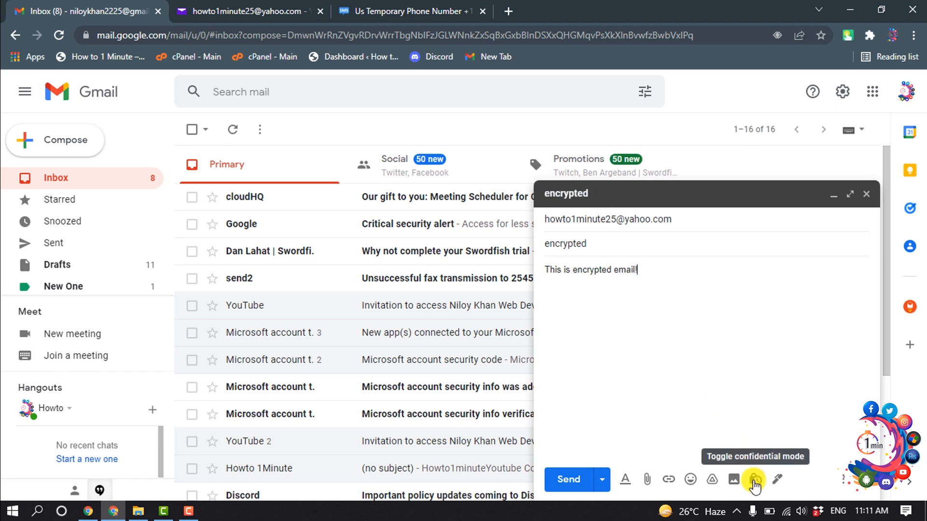
Enable confidential mode with SMS passcode, save it, and send with the recipient's phone number
click(754, 480)
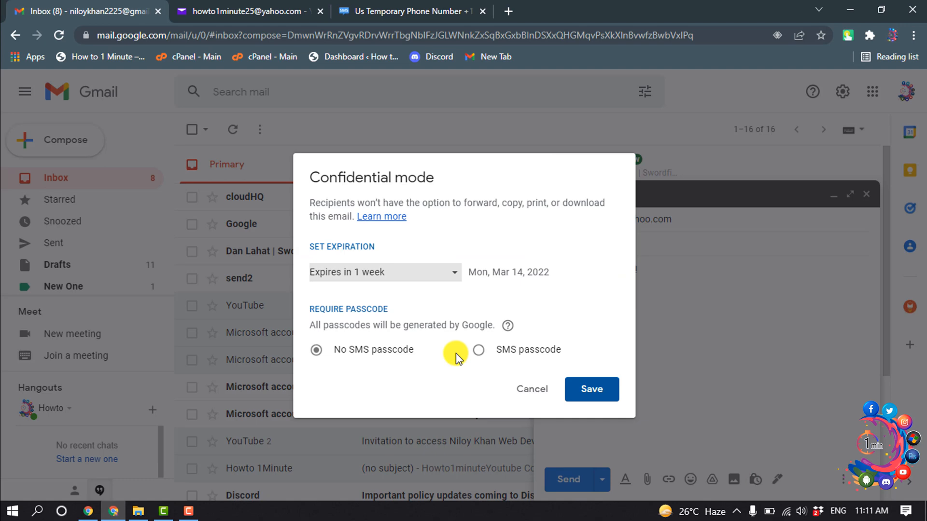
click(478, 349)
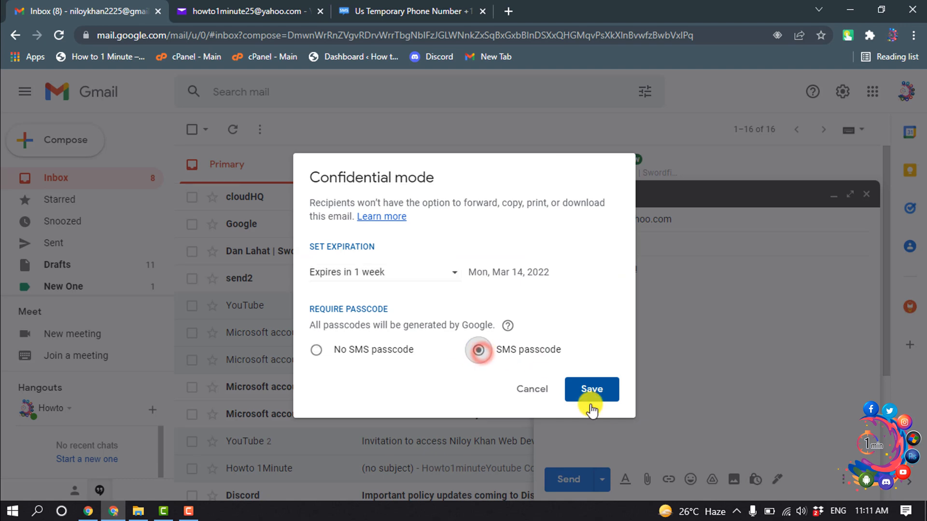
click(590, 389)
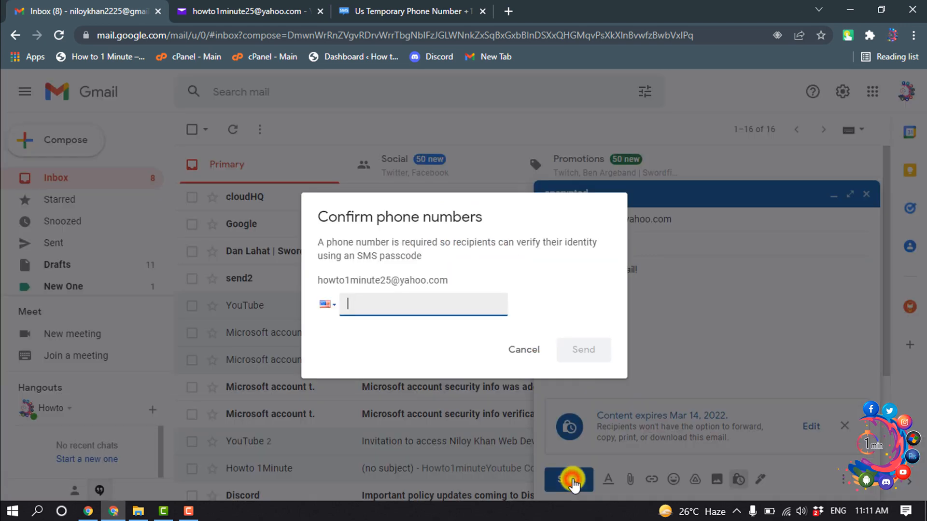
mouse_move(411, 325)
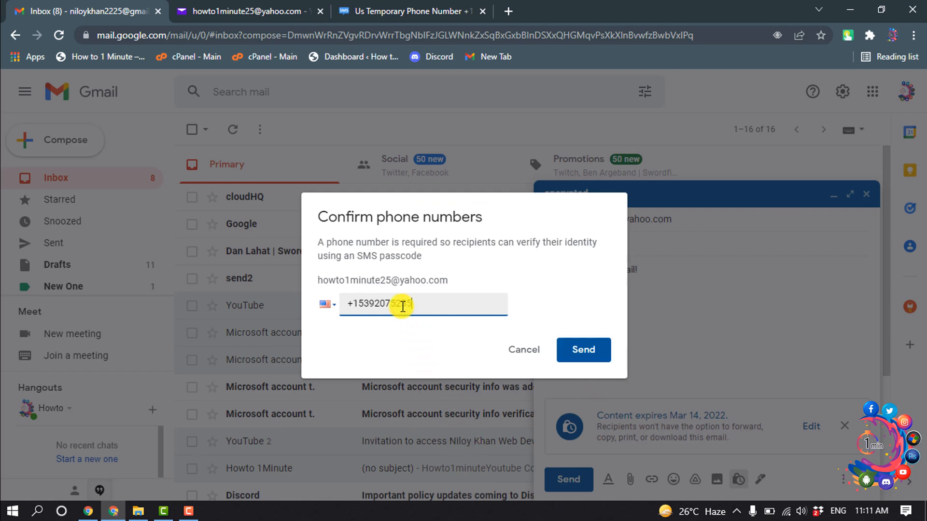
click(582, 350)
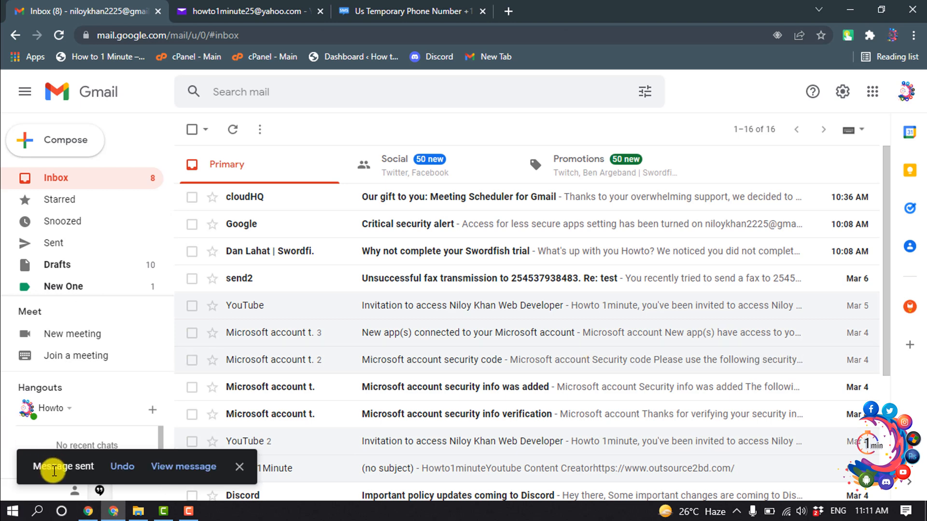
mouse_move(339, 132)
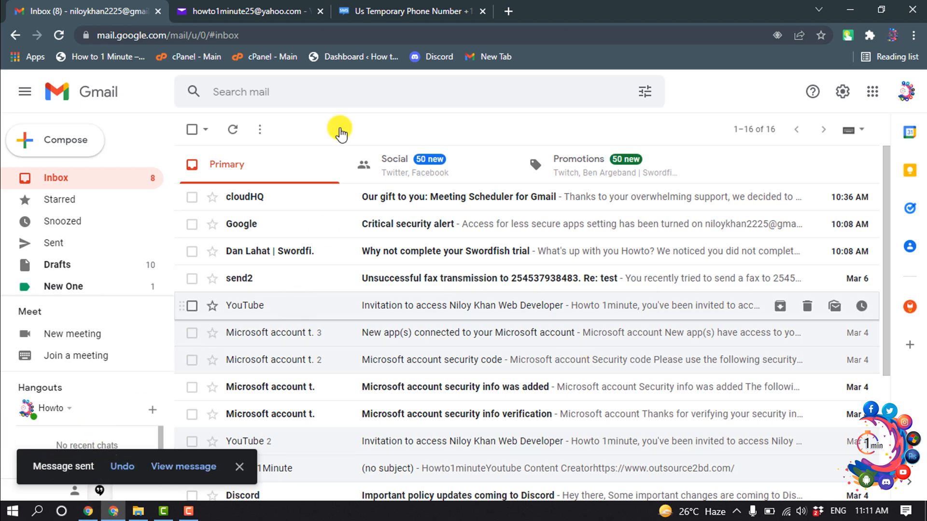
click(242, 12)
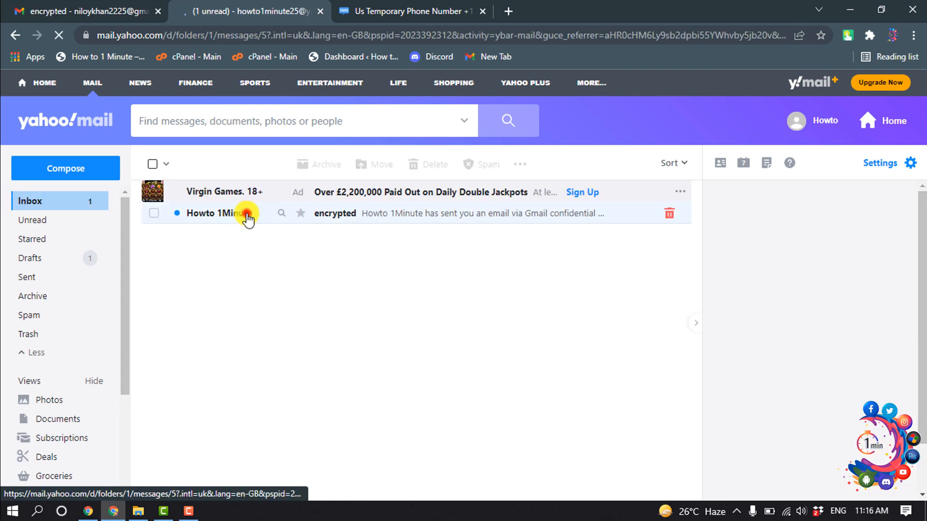
Read the 'encrypted' email from Howto 1Minute in Yahoo and follow its 'View the email' link
click(219, 213)
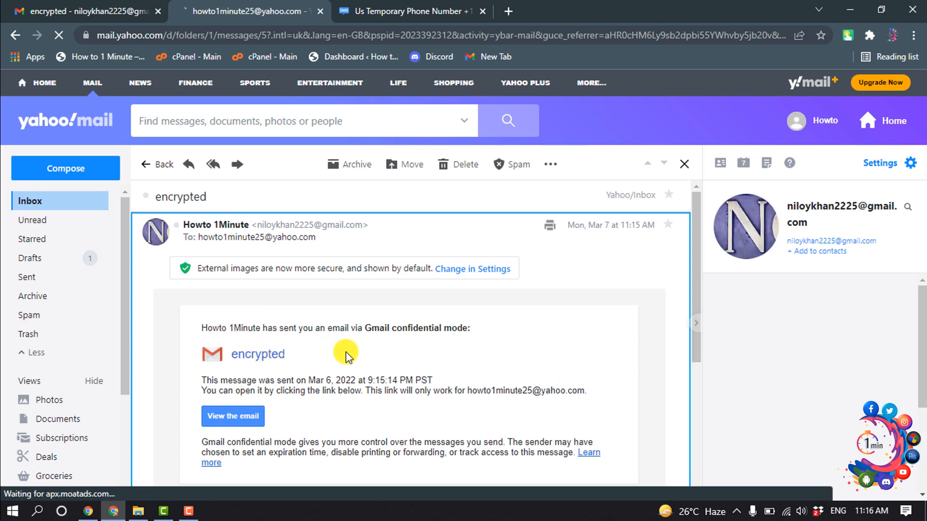
mouse_move(465, 329)
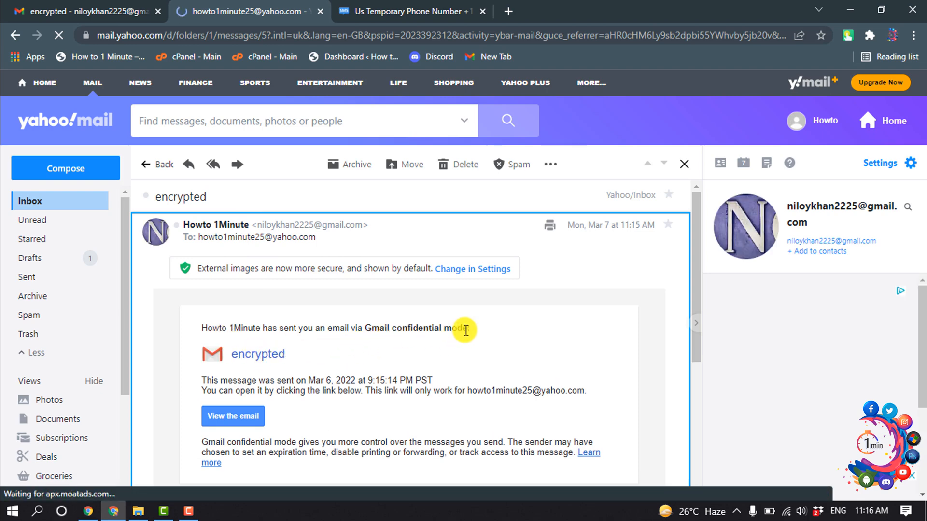
scroll(down, 3)
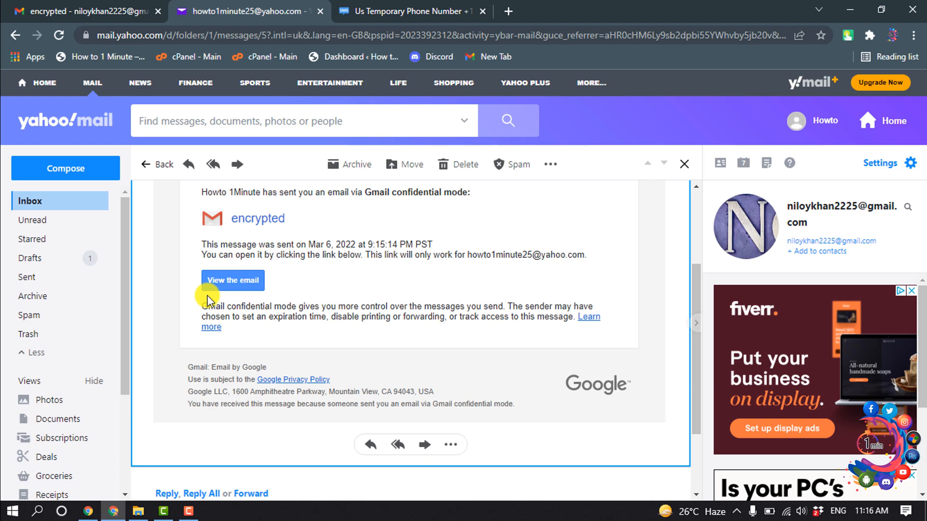
click(232, 280)
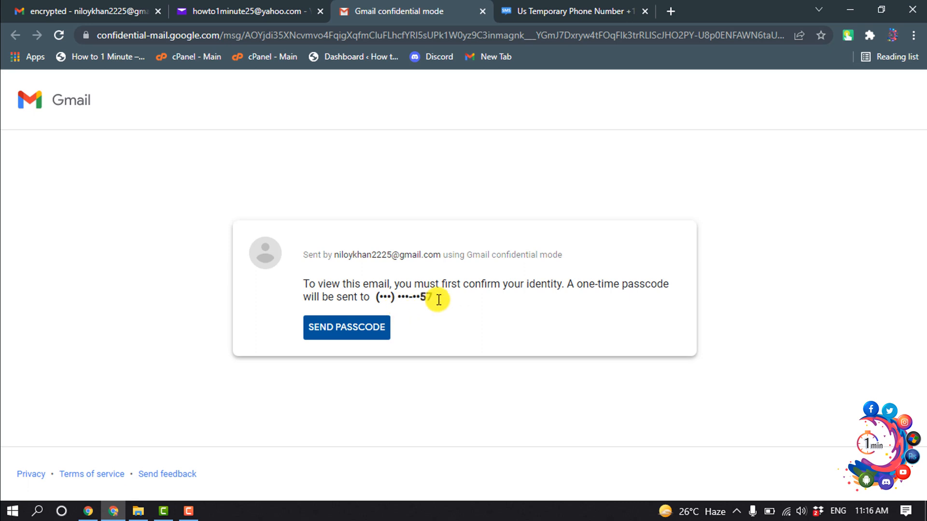
mouse_move(586, 299)
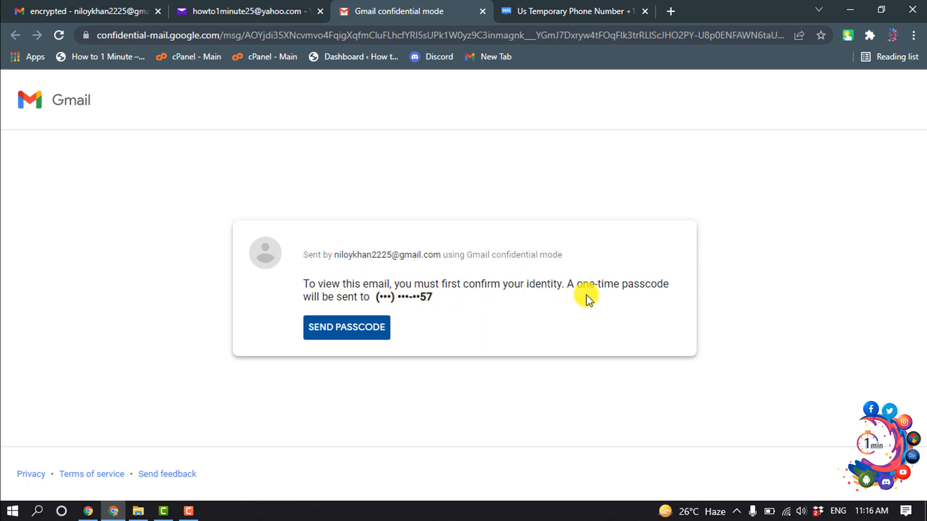
mouse_move(341, 303)
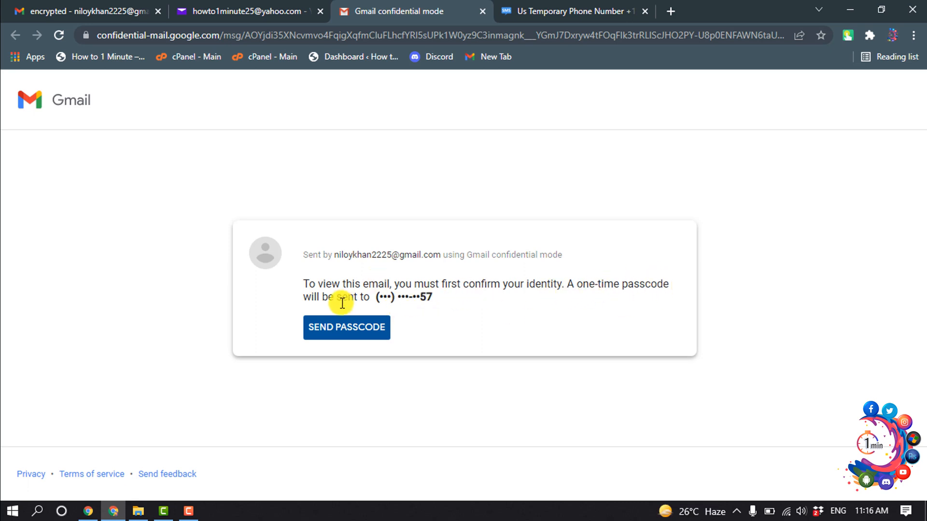
double_click(401, 297)
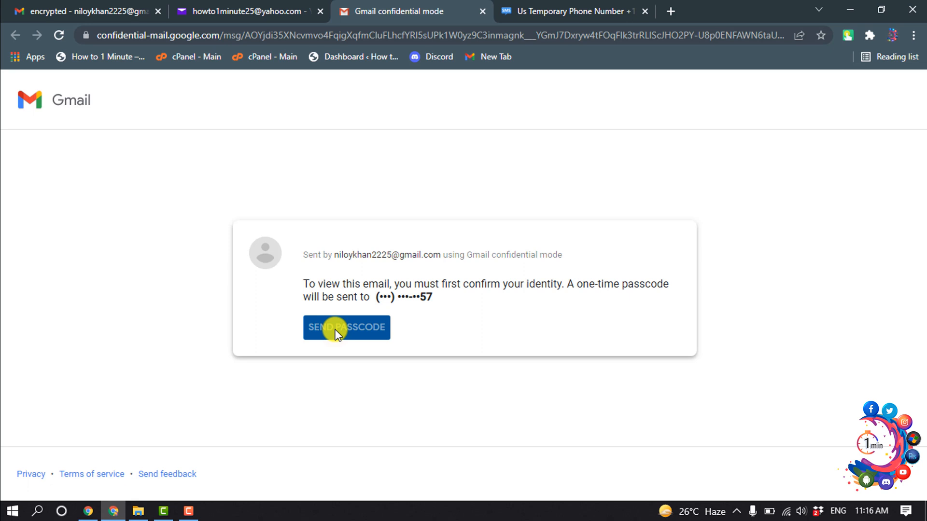
click(347, 327)
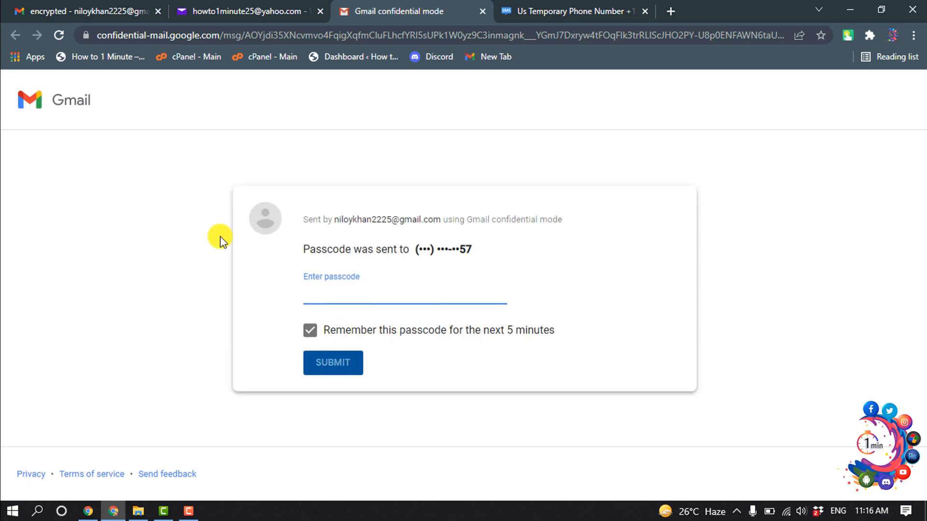
mouse_move(378, 239)
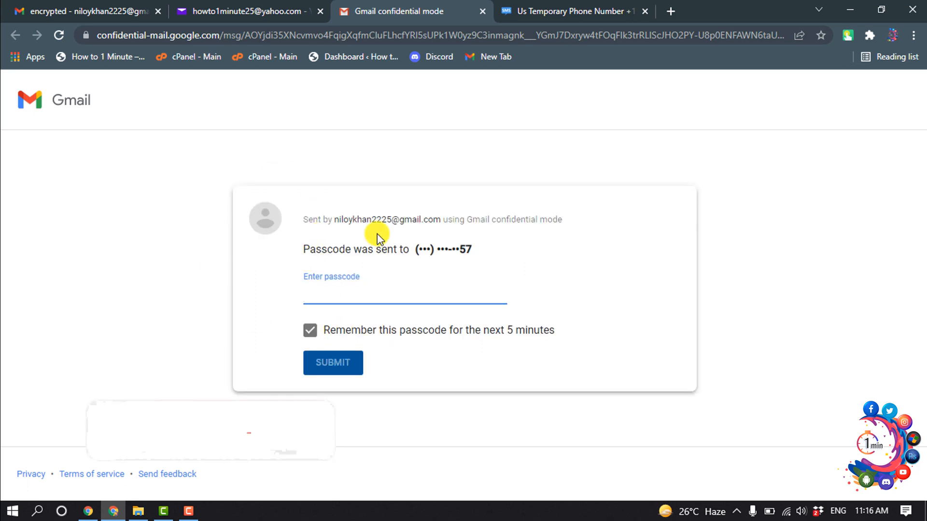
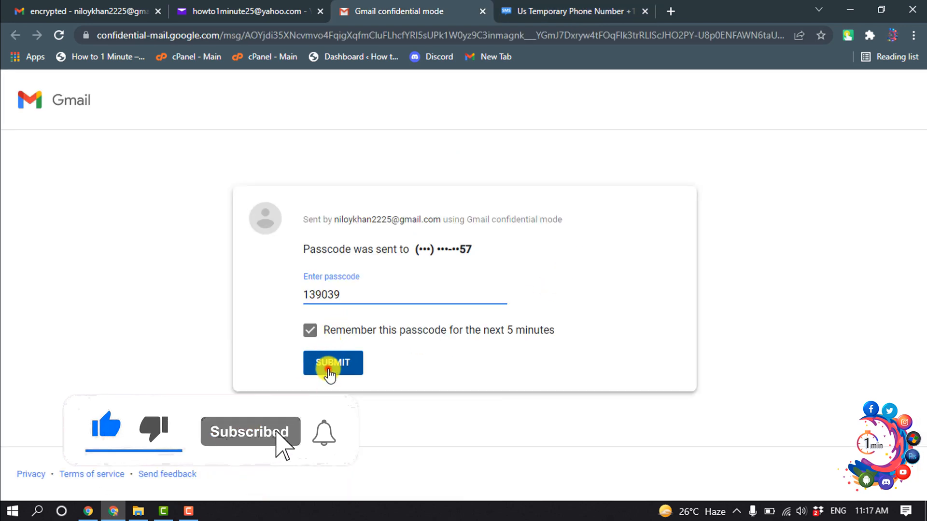
click(332, 362)
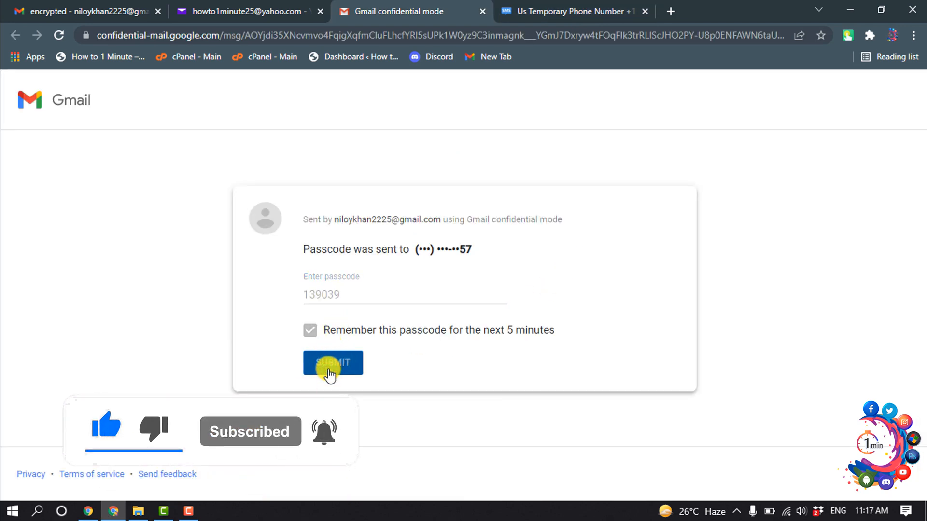
click(333, 362)
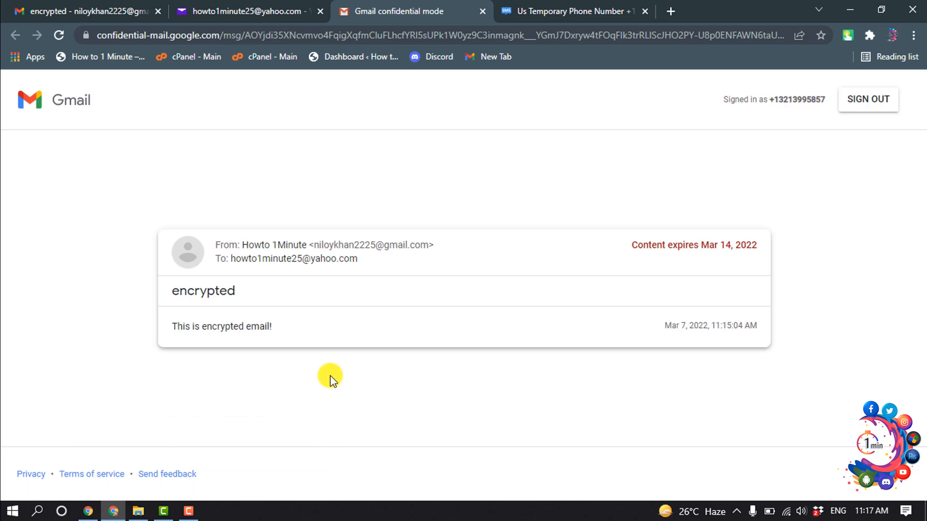
mouse_move(190, 288)
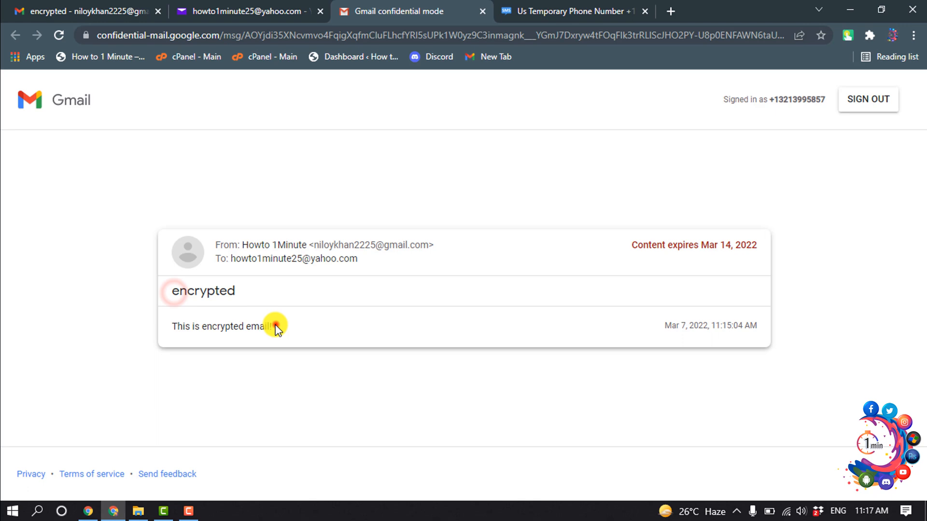
mouse_move(196, 360)
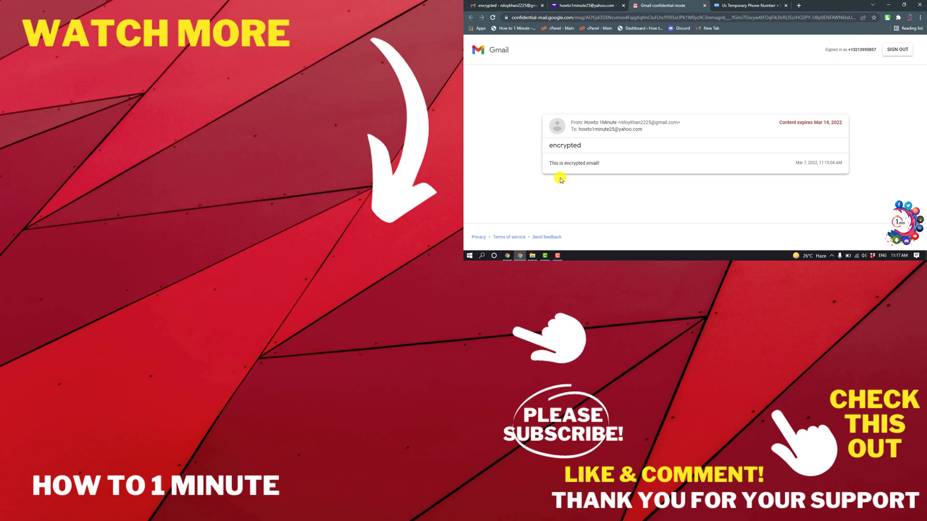
mouse_move(601, 202)
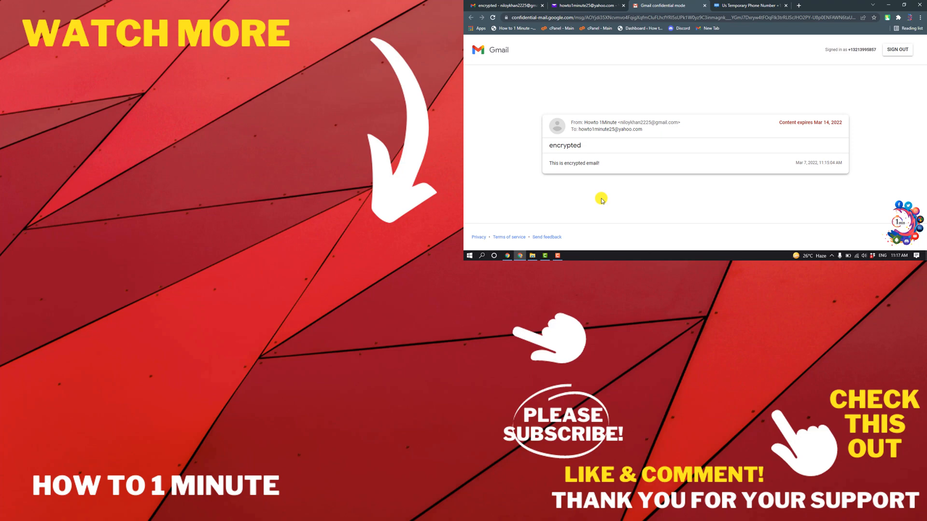
mouse_move(628, 112)
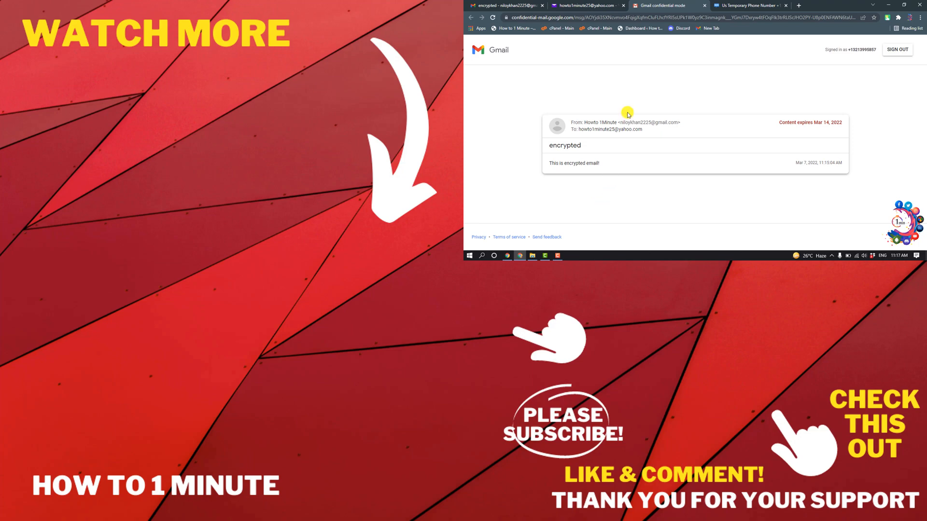